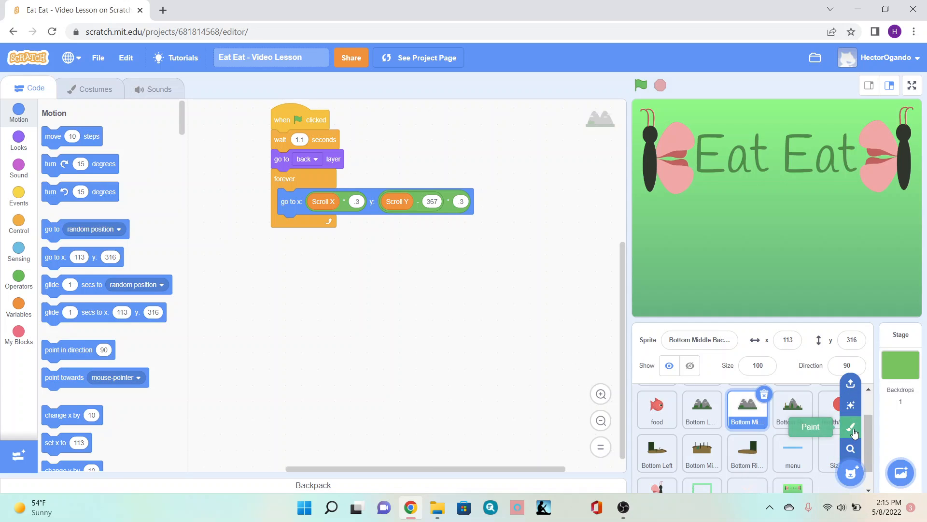
Create a new painted sprite and rename it Score Counter
{"action": "left_click", "coordinate": [851, 427]}
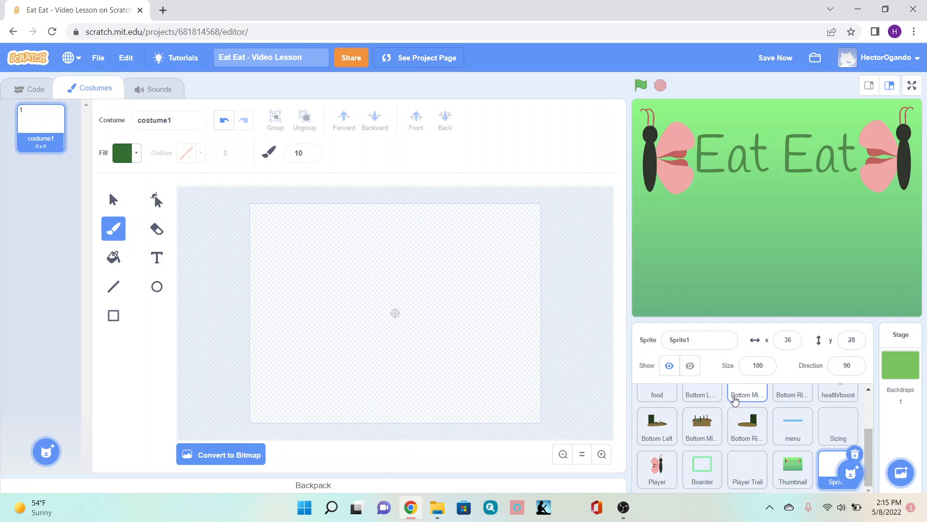
{"action": "left_click", "coordinate": [700, 339]}
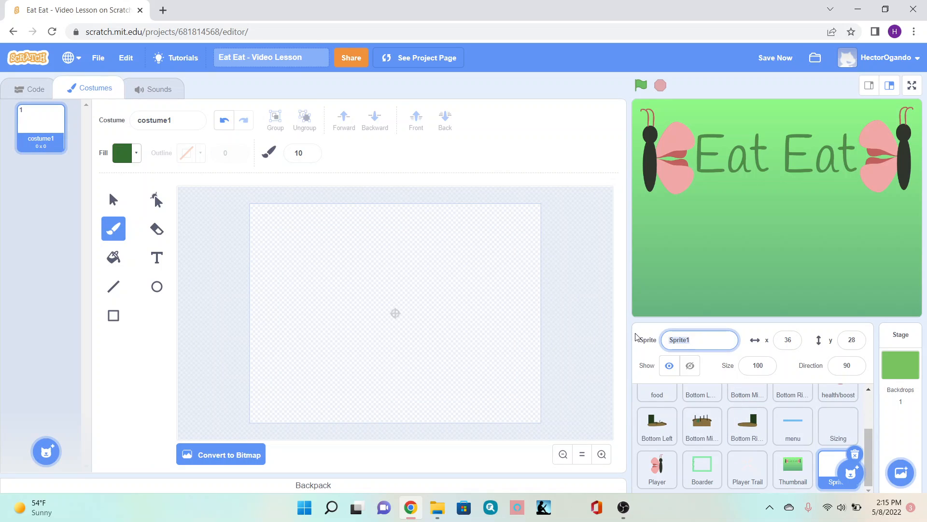
{"action": "type", "text": "Score"}
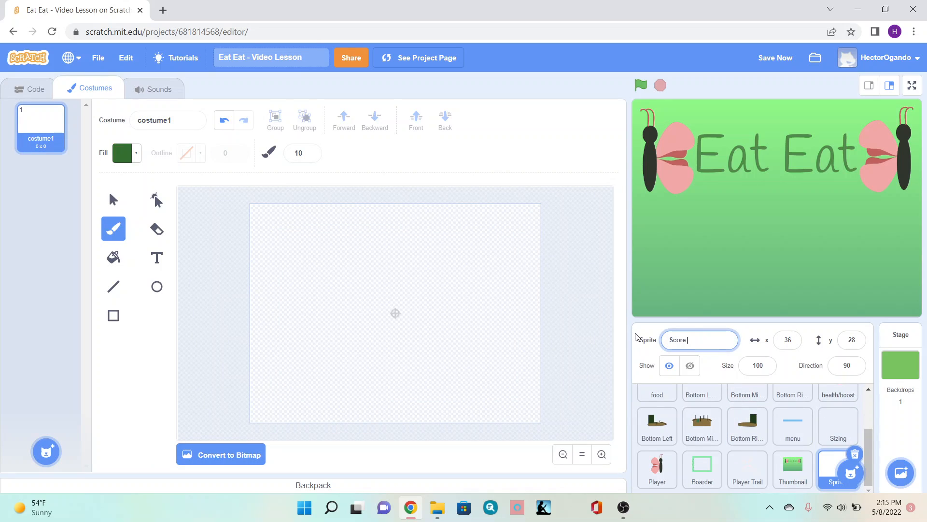
{"action": "type", "text": "Counter"}
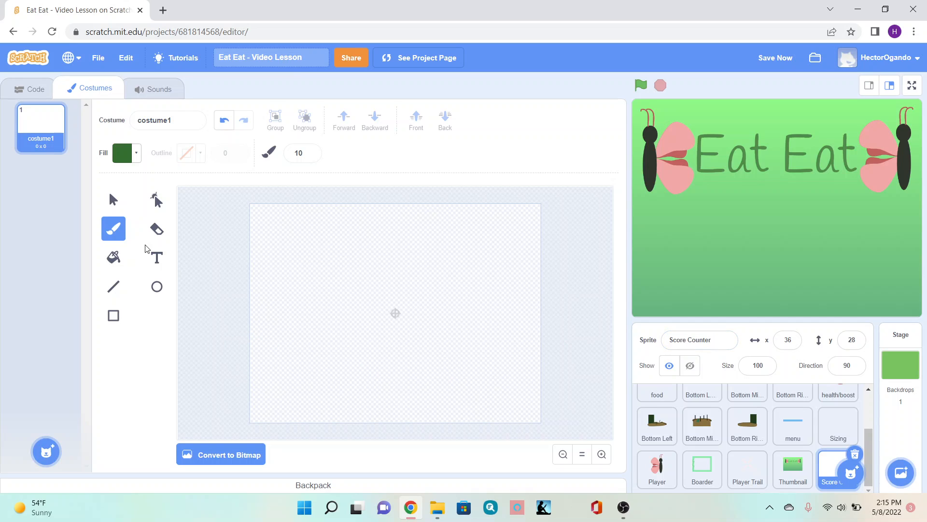
With the Text tool, choose the Marker font and a near-black fill colour
{"action": "left_click", "coordinate": [156, 257]}
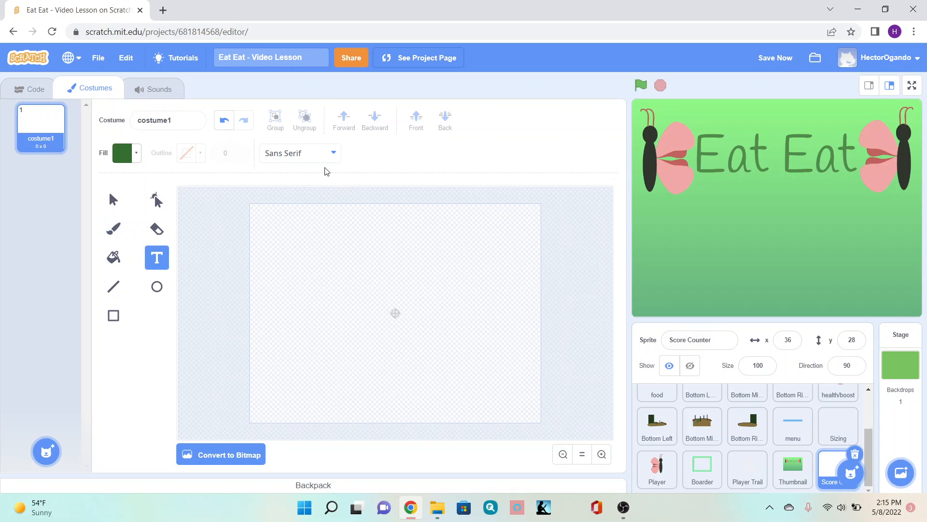
{"action": "left_click", "coordinate": [300, 153]}
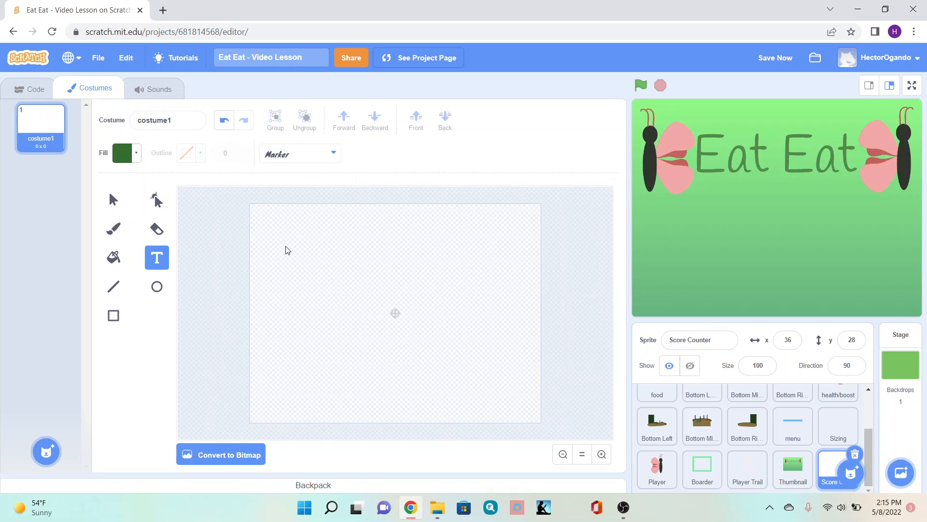
{"action": "left_click", "coordinate": [124, 153]}
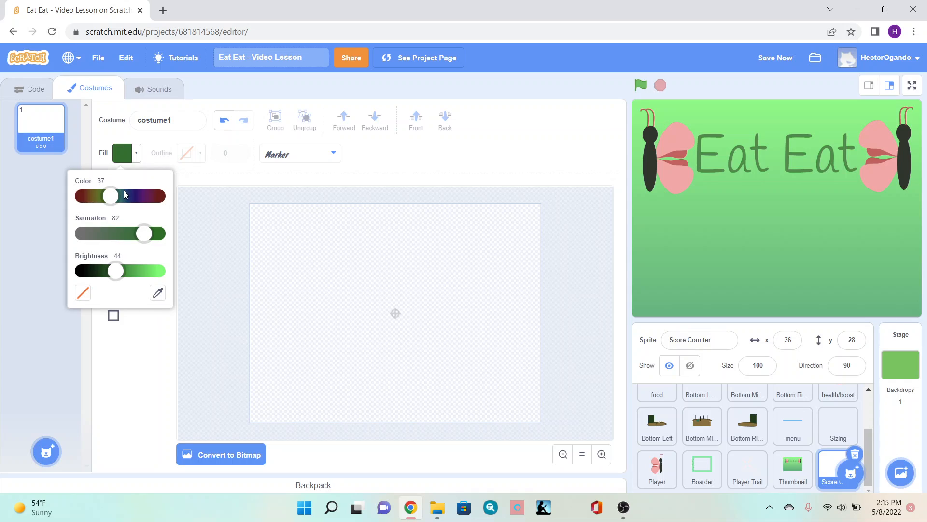
{"action": "mouse_move", "coordinate": [110, 199]}
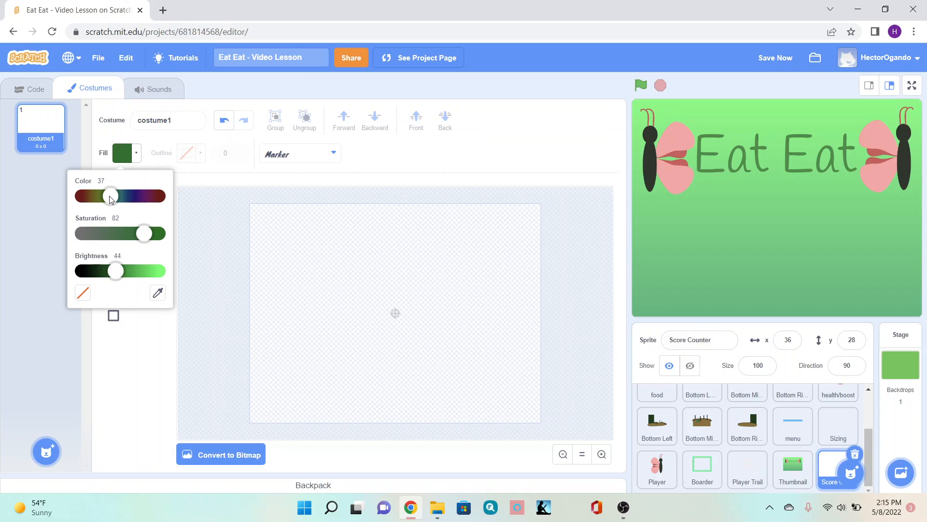
{"action": "left_click_drag", "start_coordinate": [111, 196], "coordinate": [96, 196]}
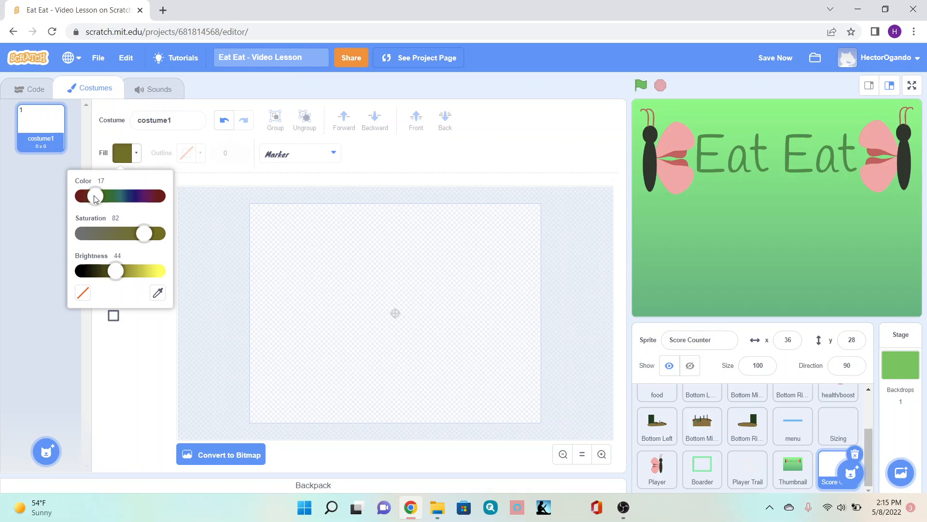
{"action": "left_click_drag", "start_coordinate": [115, 271], "coordinate": [81, 271]}
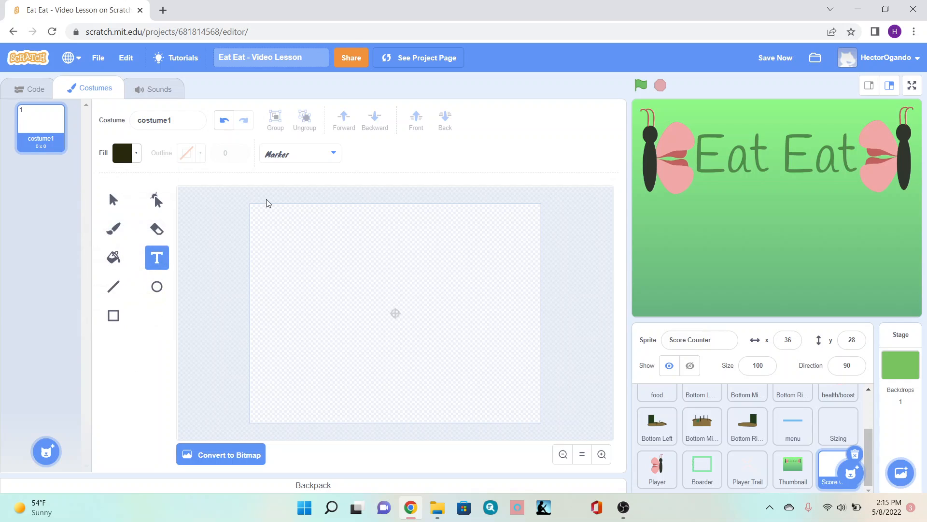
{"action": "mouse_move", "coordinate": [386, 322]}
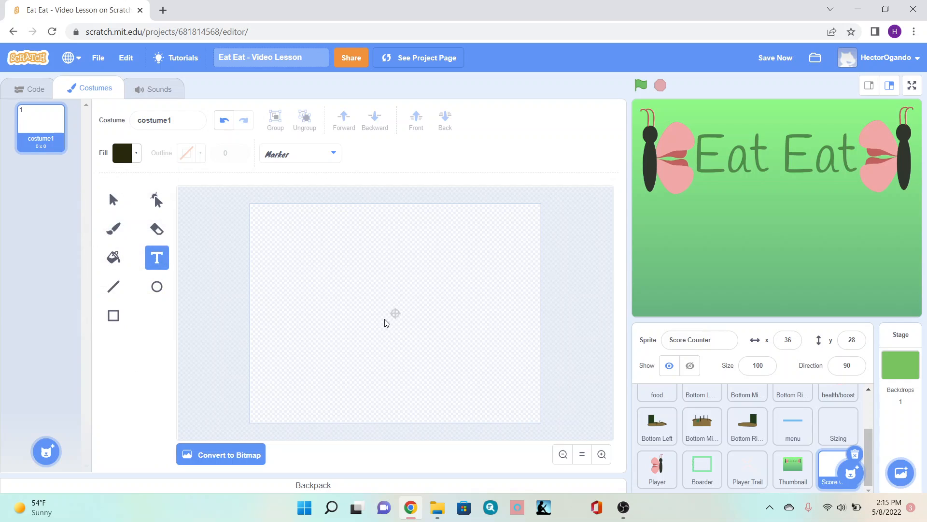
Place a dark Marker digit 1 at the canvas centre and rename the costume Number Counter
{"action": "left_click", "coordinate": [387, 324]}
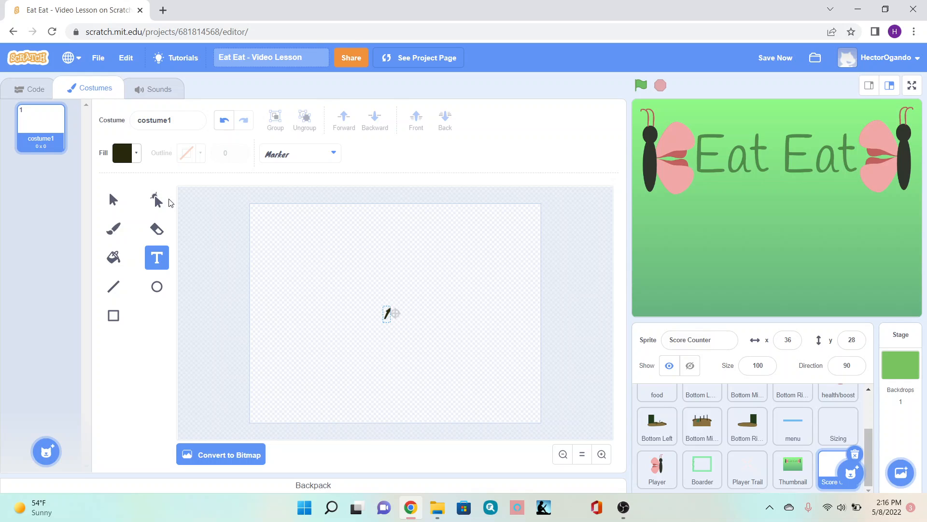
{"action": "left_click", "coordinate": [113, 200]}
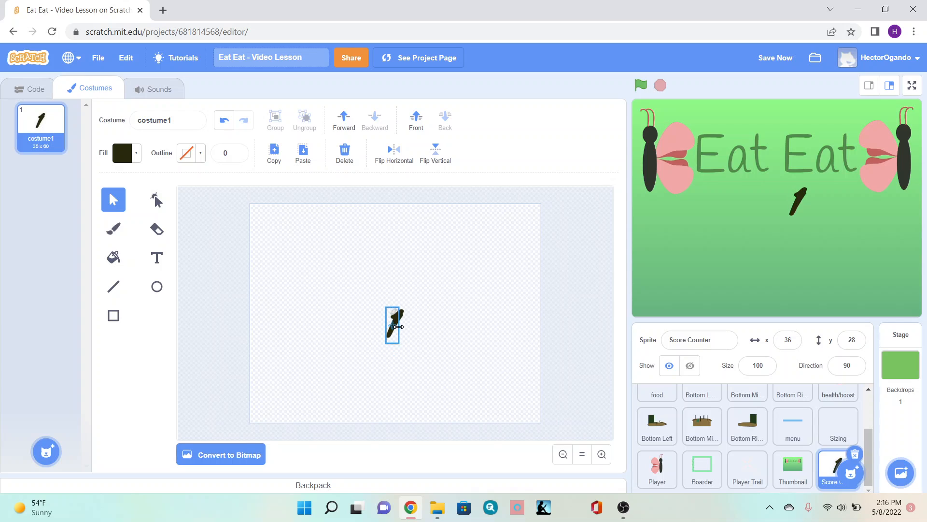
{"action": "left_click", "coordinate": [394, 326]}
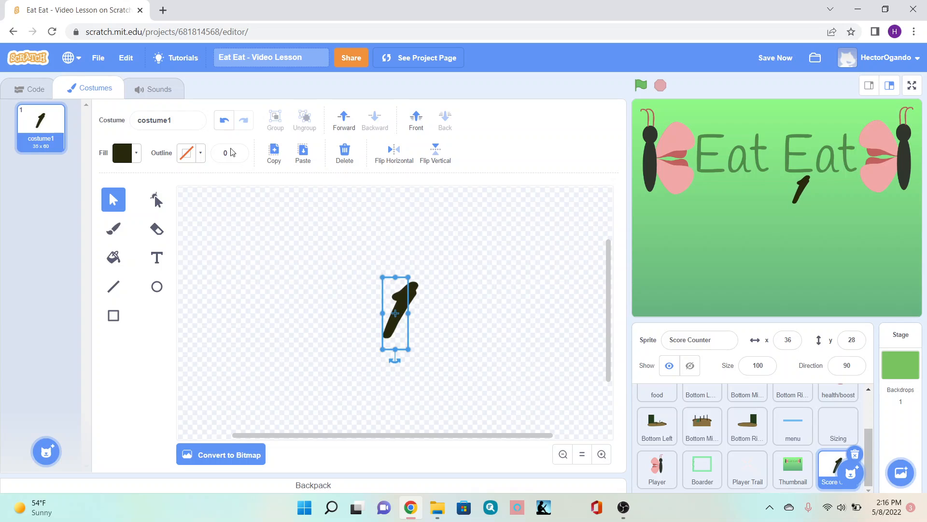
{"action": "left_click", "coordinate": [167, 120]}
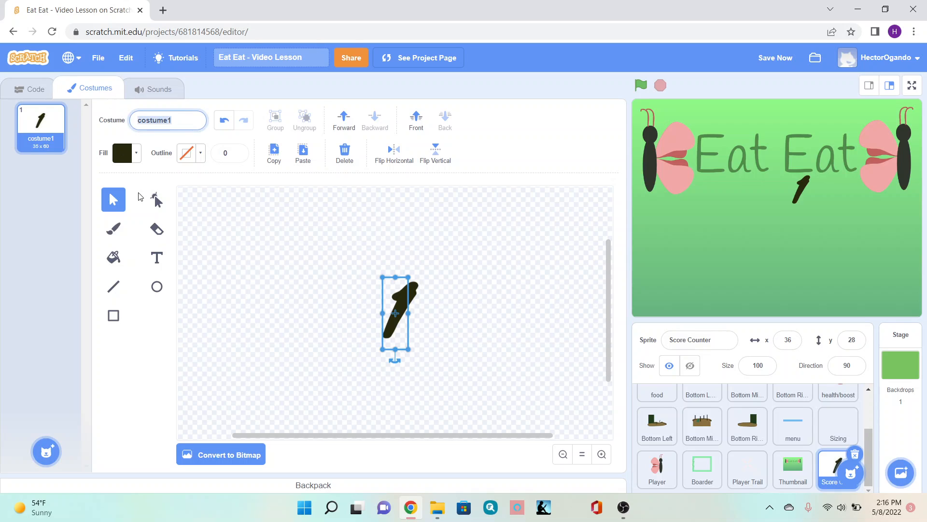
{"action": "type", "text": "Number CO"}
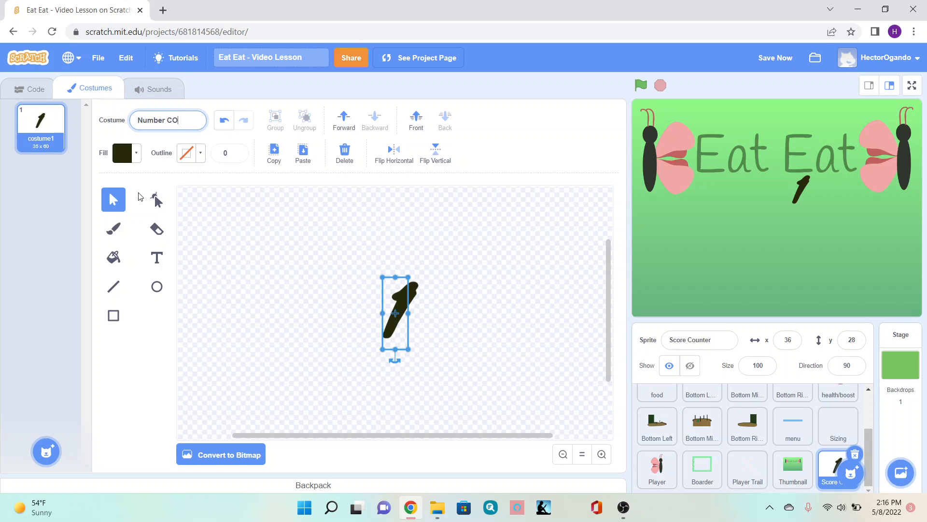
{"action": "type", "text": "unter"}
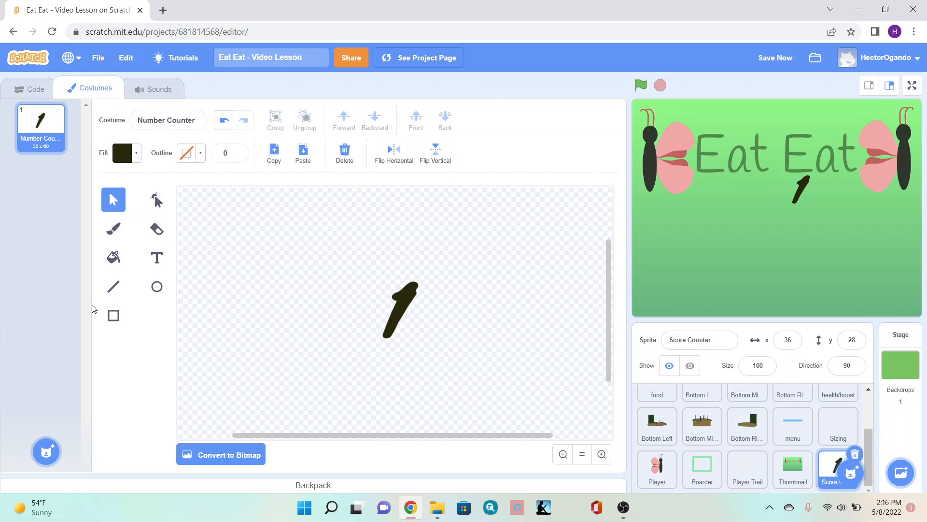
Duplicate the Number Counter costume and change the copy's digit to 2
{"action": "right_click", "coordinate": [41, 121]}
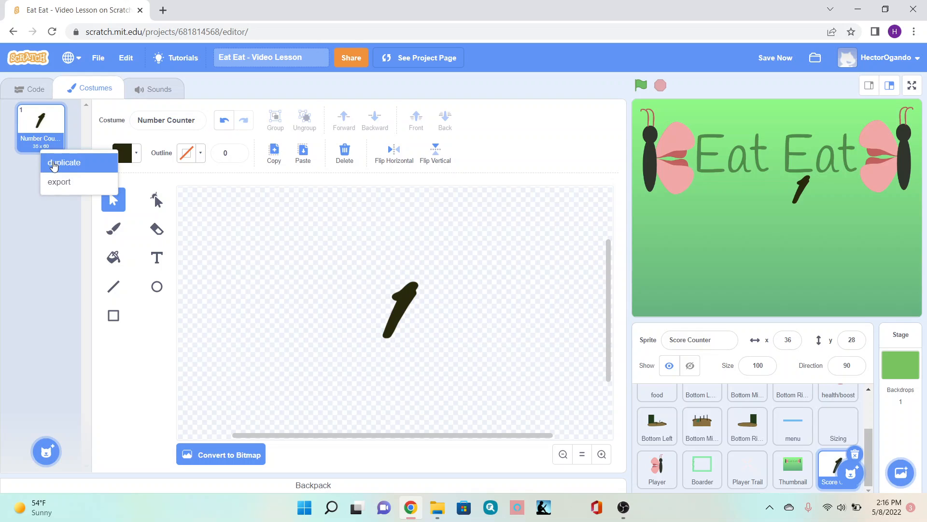
{"action": "left_click", "coordinate": [65, 162]}
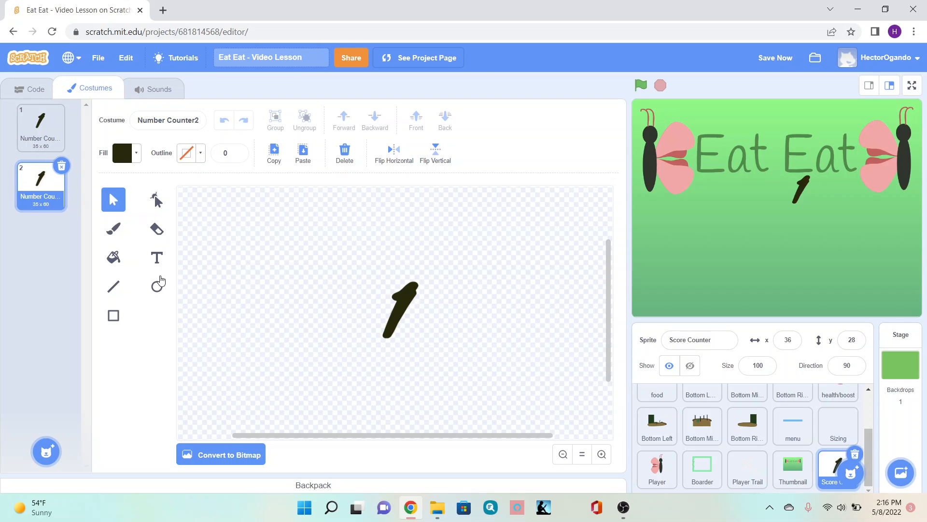
{"action": "left_click", "coordinate": [157, 257]}
{"action": "type", "text": "2"}
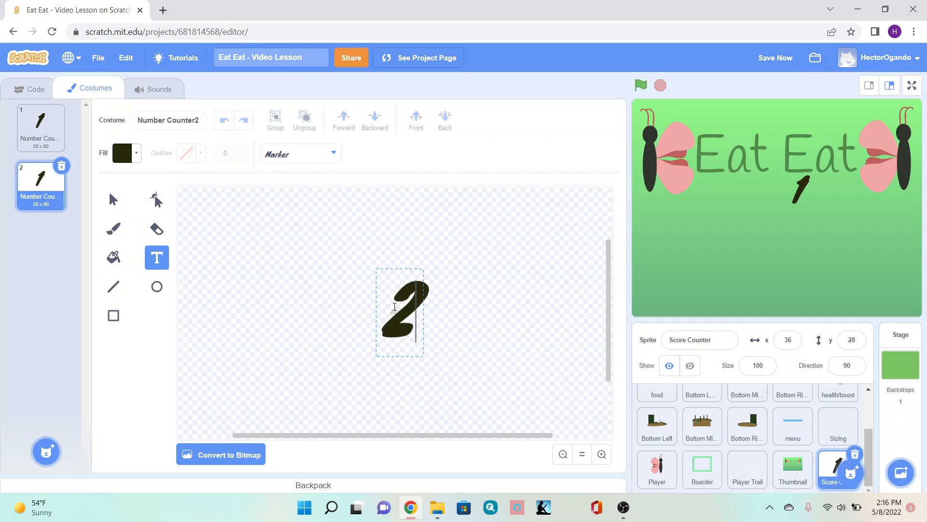
{"action": "left_click", "coordinate": [113, 199]}
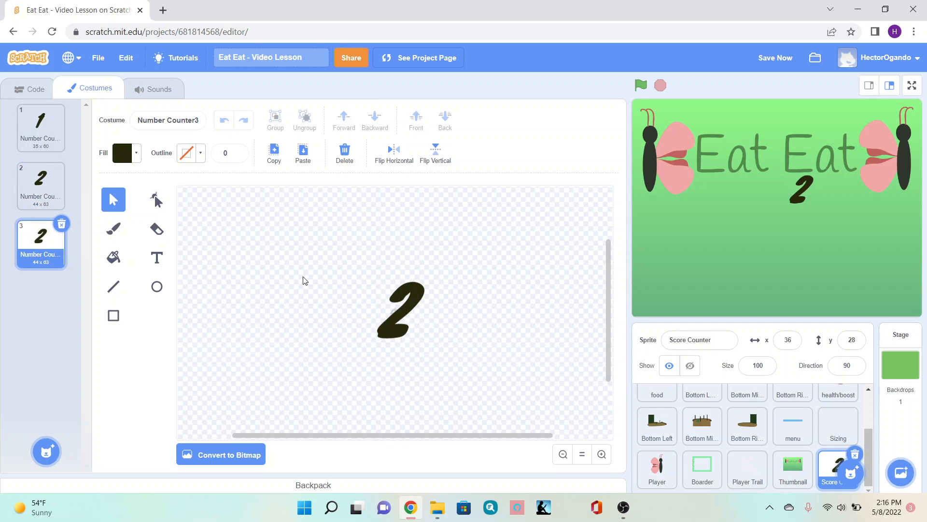
Make costume 3 show the digit 3, then duplicate it into a fourth costume
{"action": "left_click", "coordinate": [157, 257]}
{"action": "type", "text": "3"}
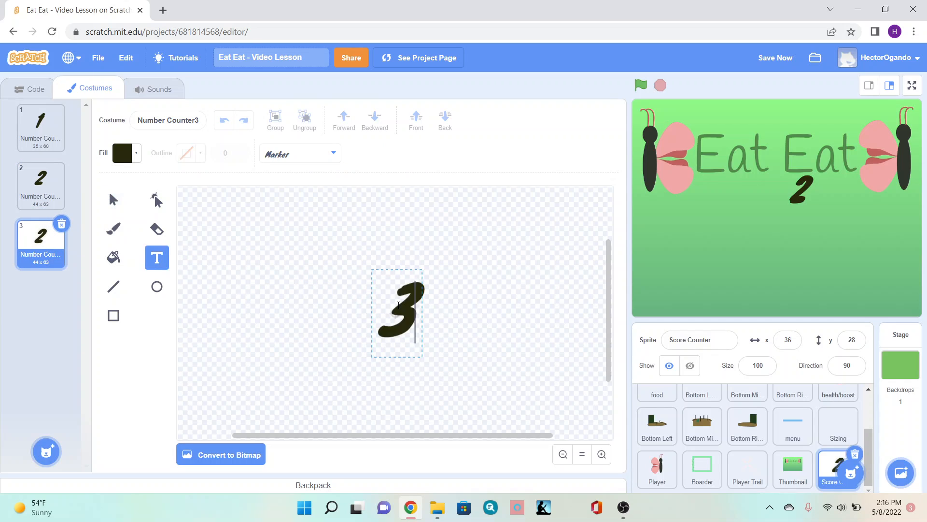
{"action": "left_click", "coordinate": [114, 200]}
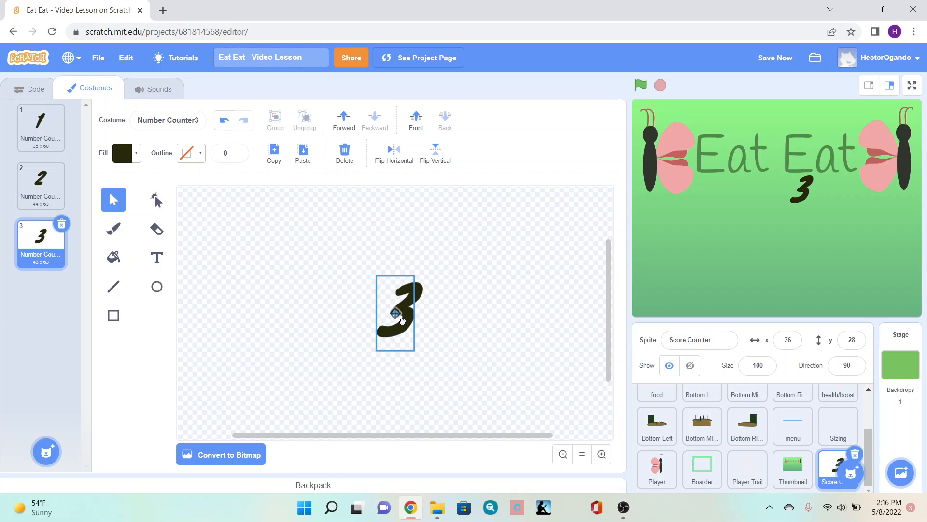
{"action": "right_click", "coordinate": [42, 242]}
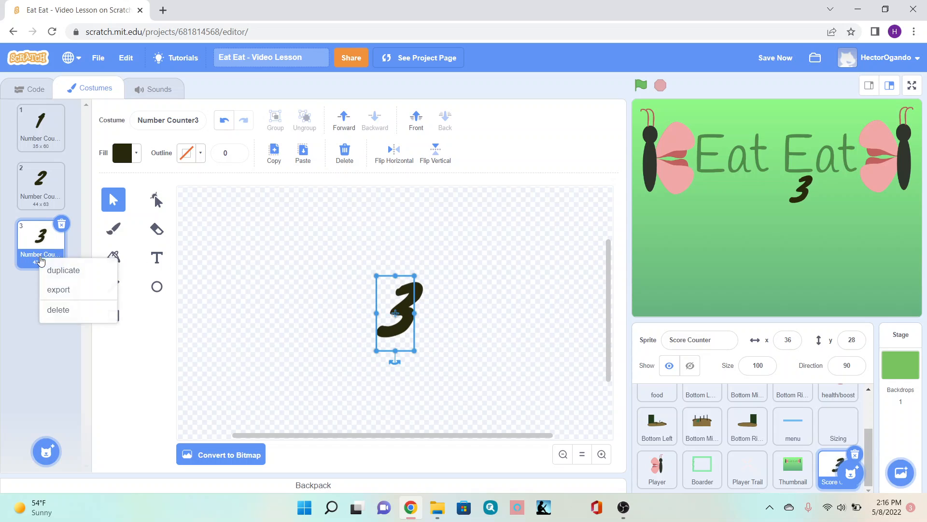
{"action": "left_click", "coordinate": [63, 269]}
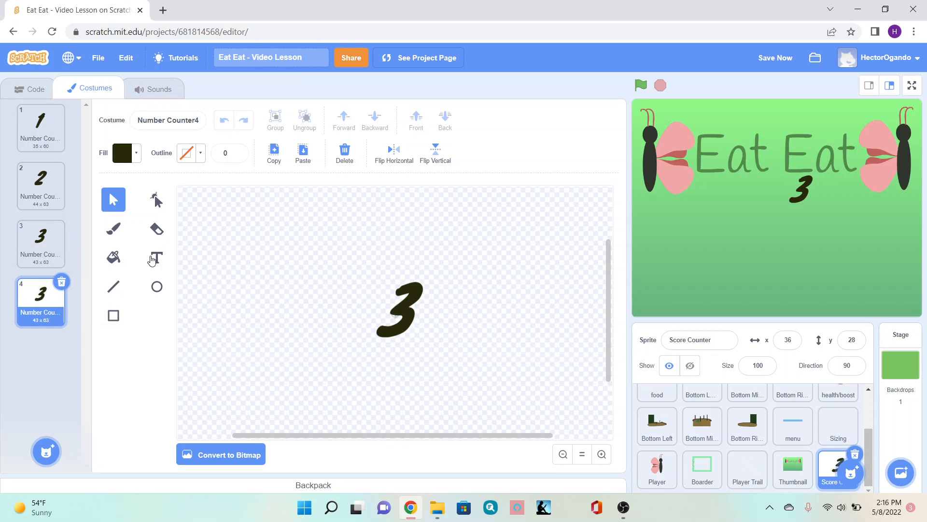
Set costumes 4, 5 and 6 to digits 4, 5 and 6, duplicating each, with a seventh copy of the 6
{"action": "left_click", "coordinate": [157, 257]}
{"action": "type", "text": "4"}
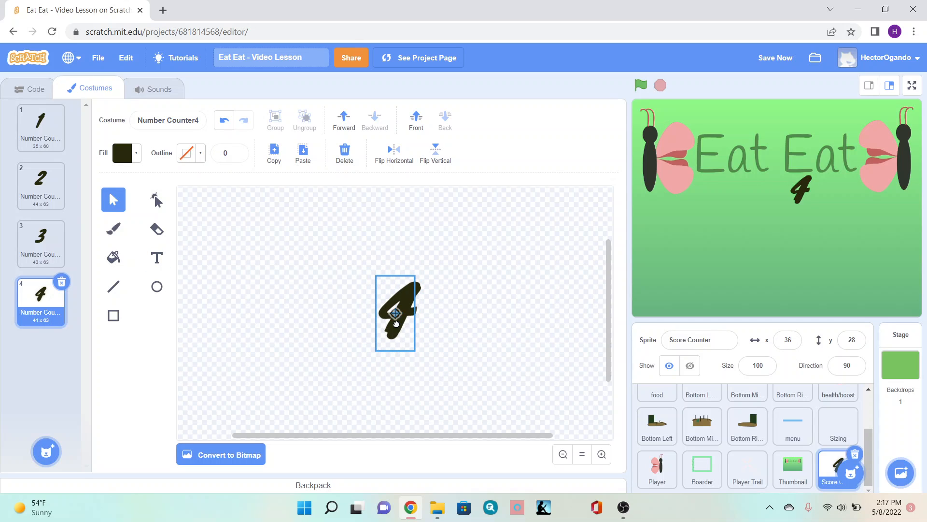
{"action": "right_click", "coordinate": [41, 294]}
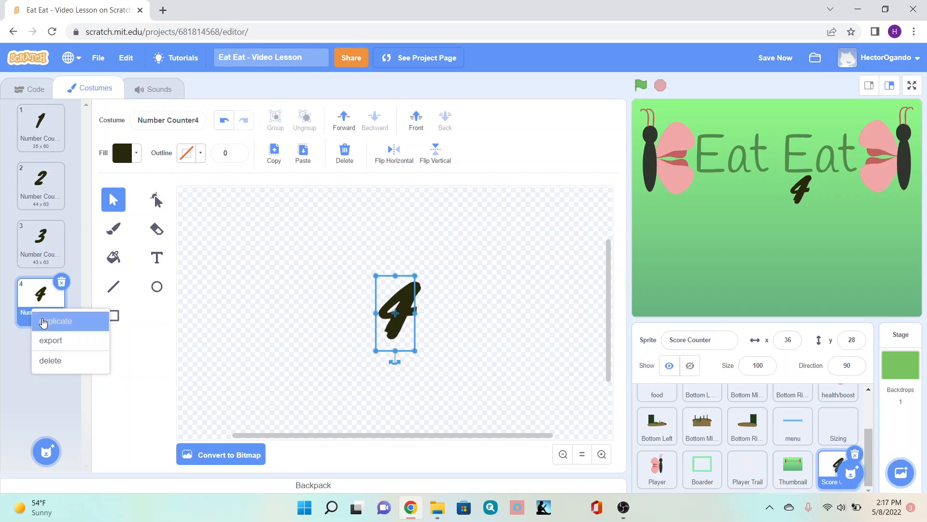
{"action": "left_click", "coordinate": [55, 322]}
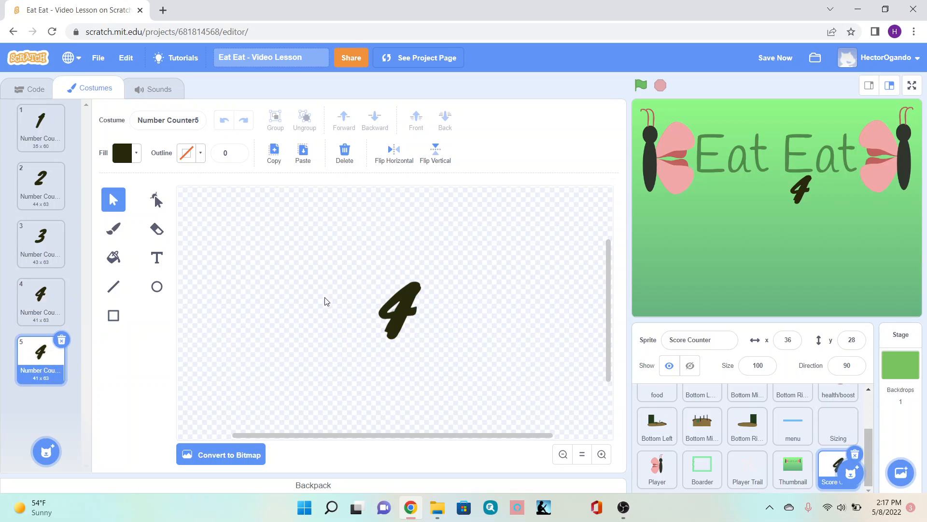
{"action": "left_click", "coordinate": [157, 258]}
{"action": "type", "text": "6"}
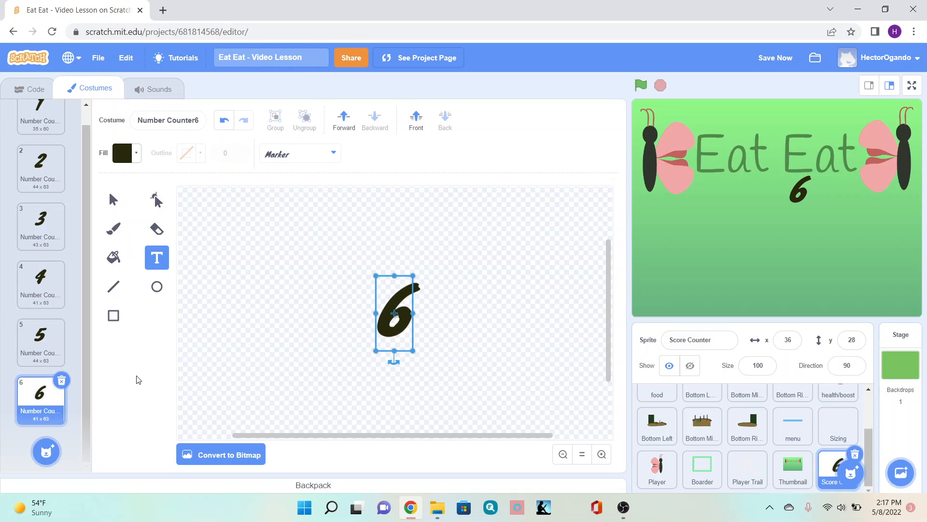
{"action": "right_click", "coordinate": [41, 394]}
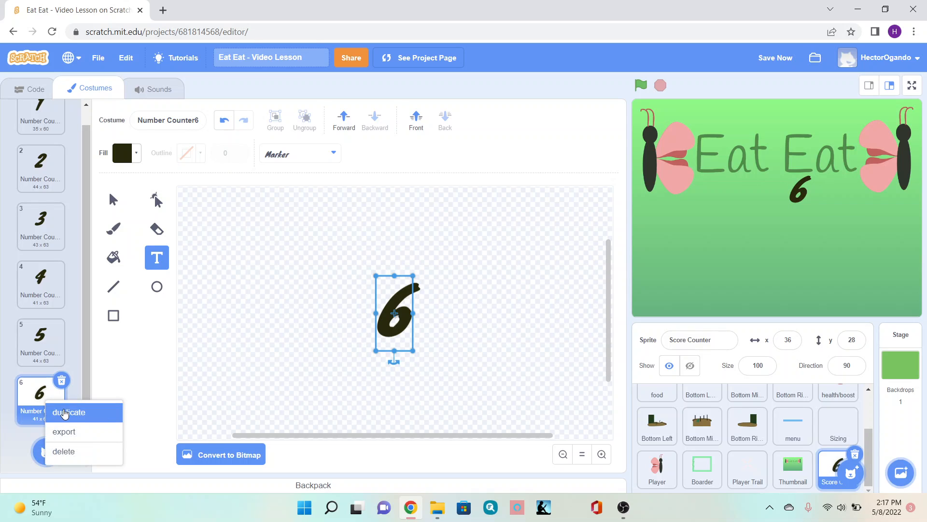
{"action": "left_click", "coordinate": [69, 413]}
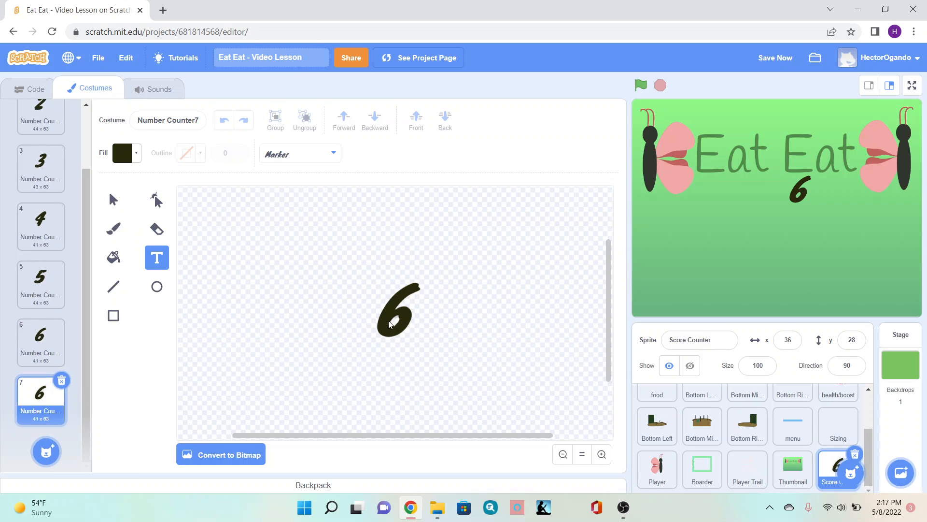
Set costumes 7, 8 and 9 to digits 7–9, duplicate the 9 and clear the digit in costume 10
{"action": "left_click", "coordinate": [391, 325]}
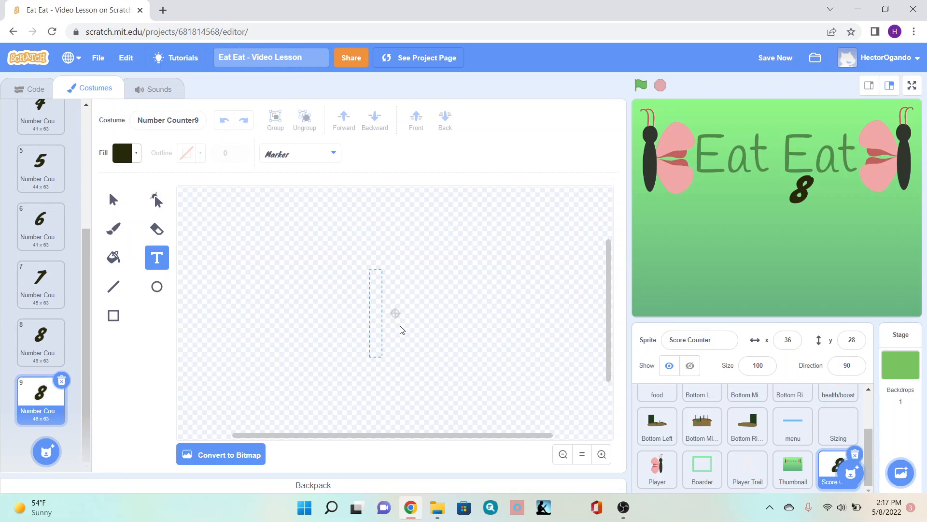
{"action": "type", "text": "9"}
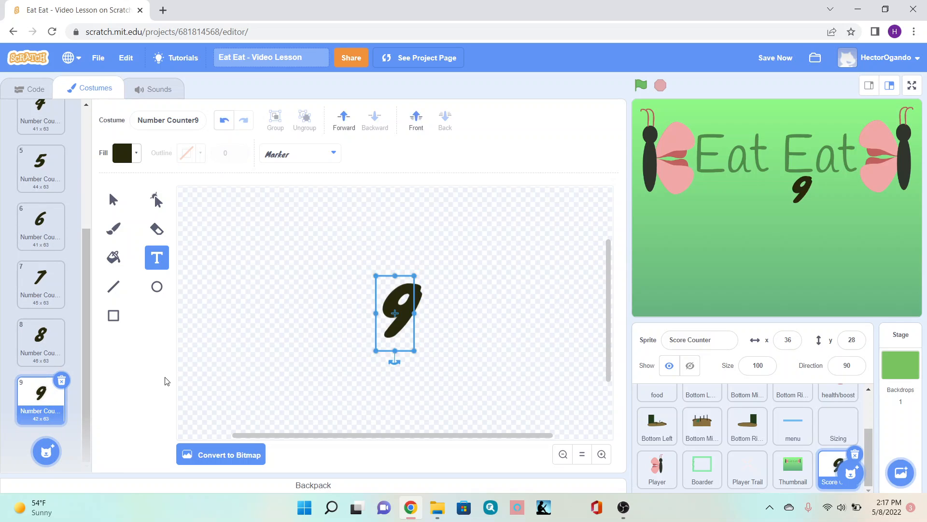
{"action": "right_click", "coordinate": [41, 393]}
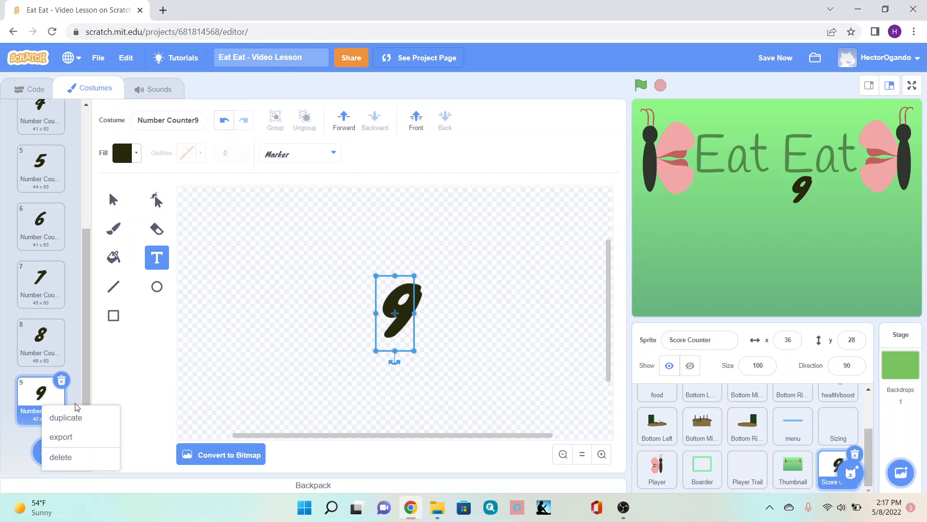
{"action": "left_click", "coordinate": [66, 417]}
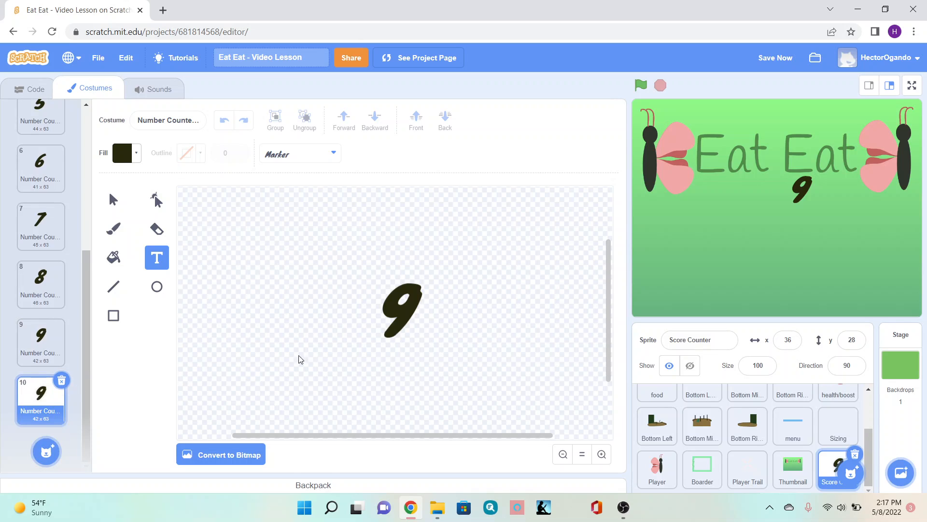
{"action": "left_click", "coordinate": [376, 313]}
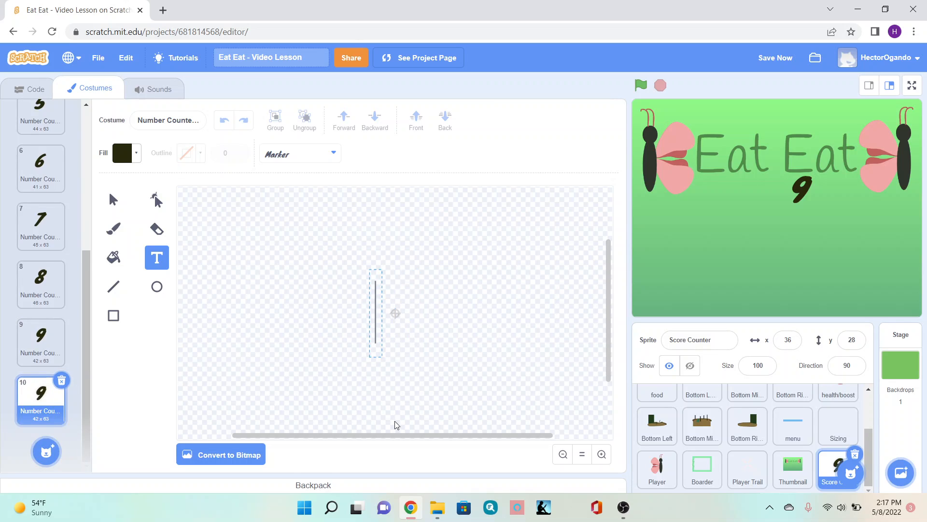